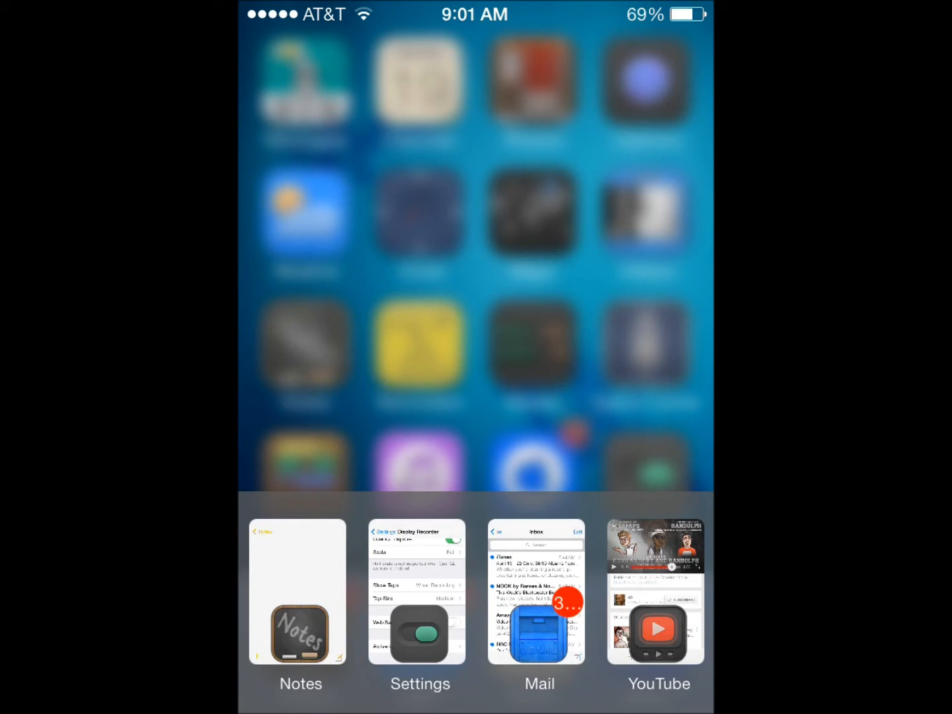
# Step: Switch to the Settings app from the Switchr app switcher
pyautogui.click(417, 548)
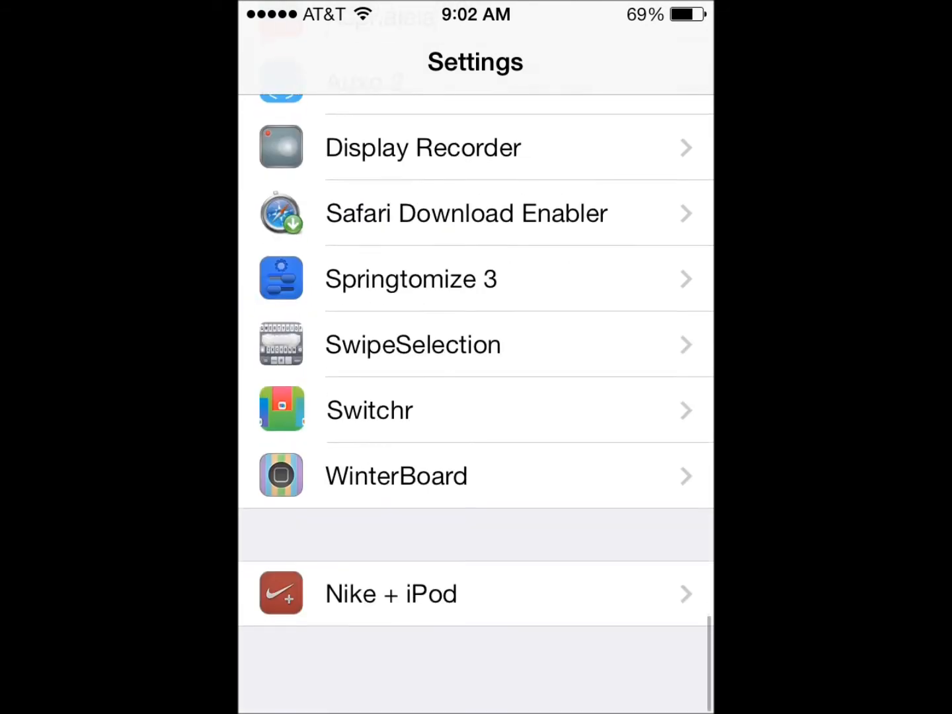
# Step: Open the Switchr entry in Settings and scroll its preference pane
pyautogui.click(369, 409)
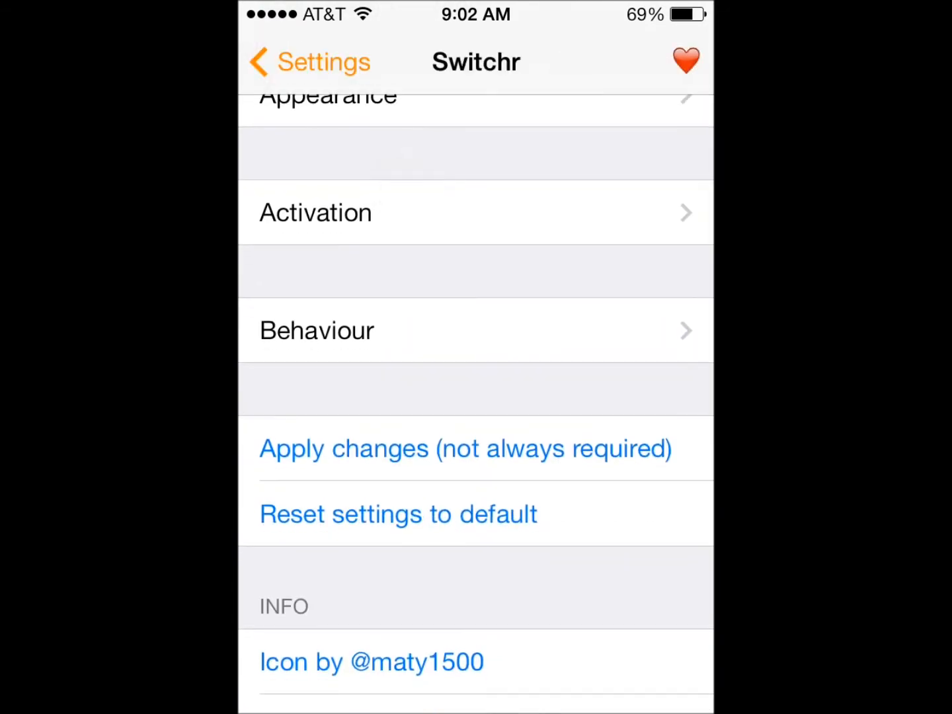
pyautogui.scroll(-3)
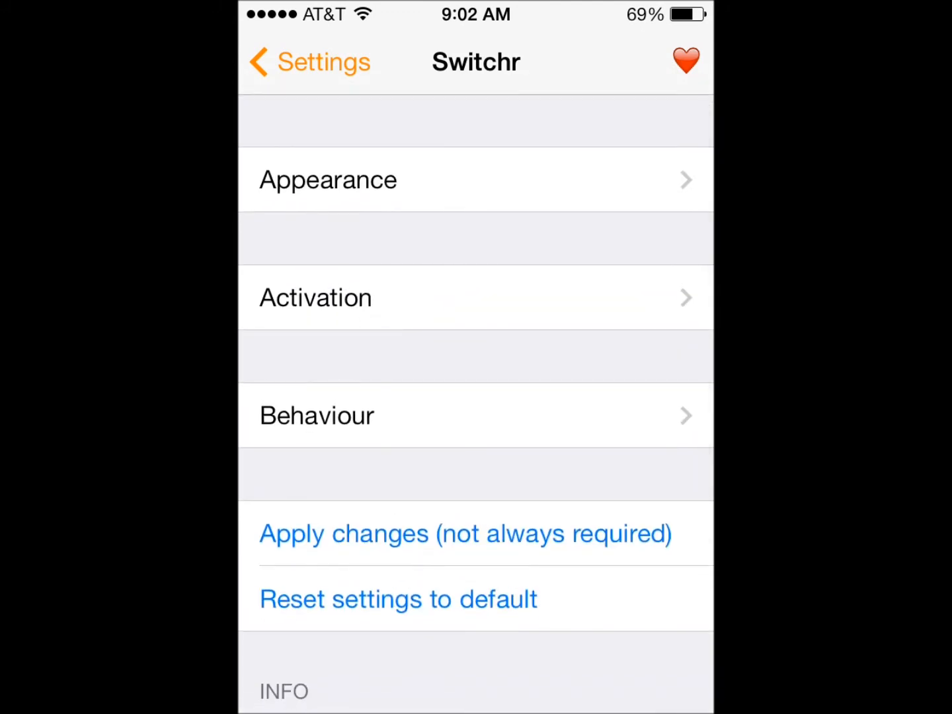
# Step: View Switchr's Appearance page with Switcher first page and Off activity indicator, then head back
pyautogui.click(454, 179)
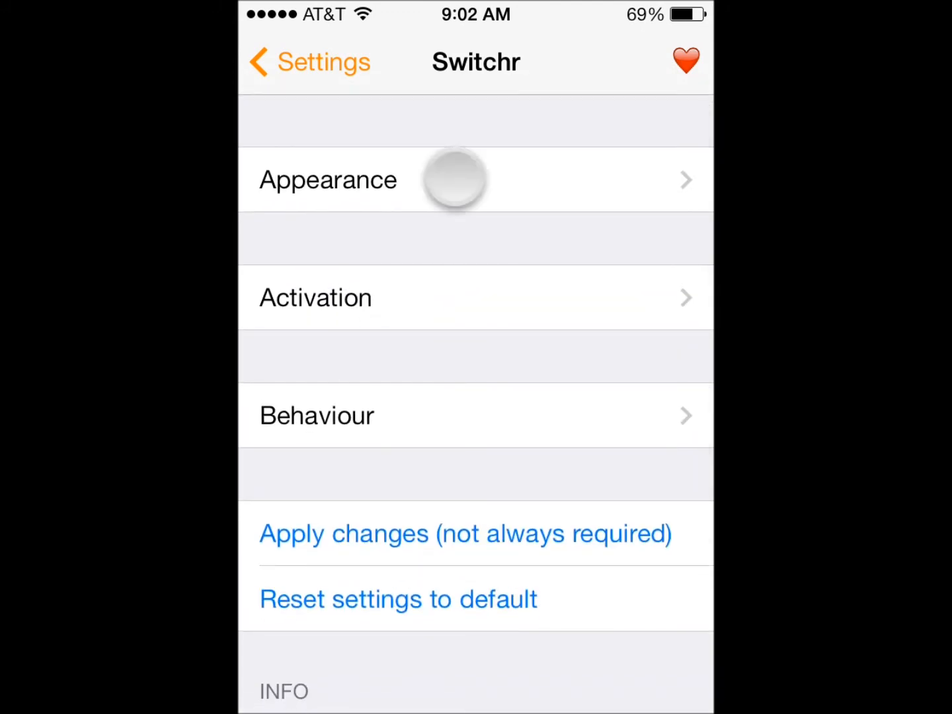
pyautogui.click(327, 179)
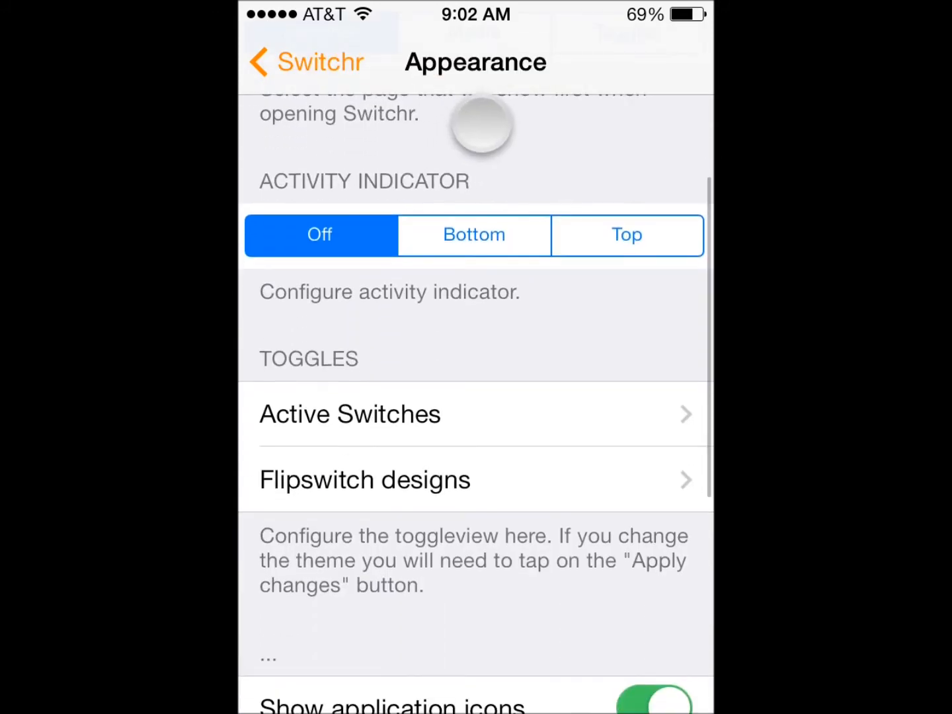
pyautogui.scroll(-3)
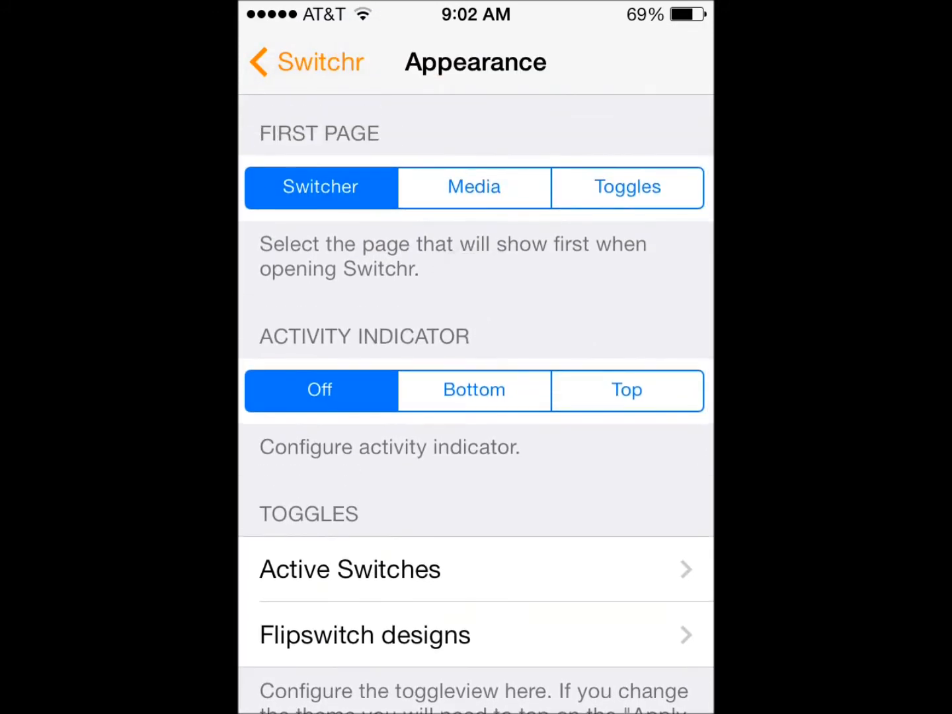
pyautogui.click(305, 61)
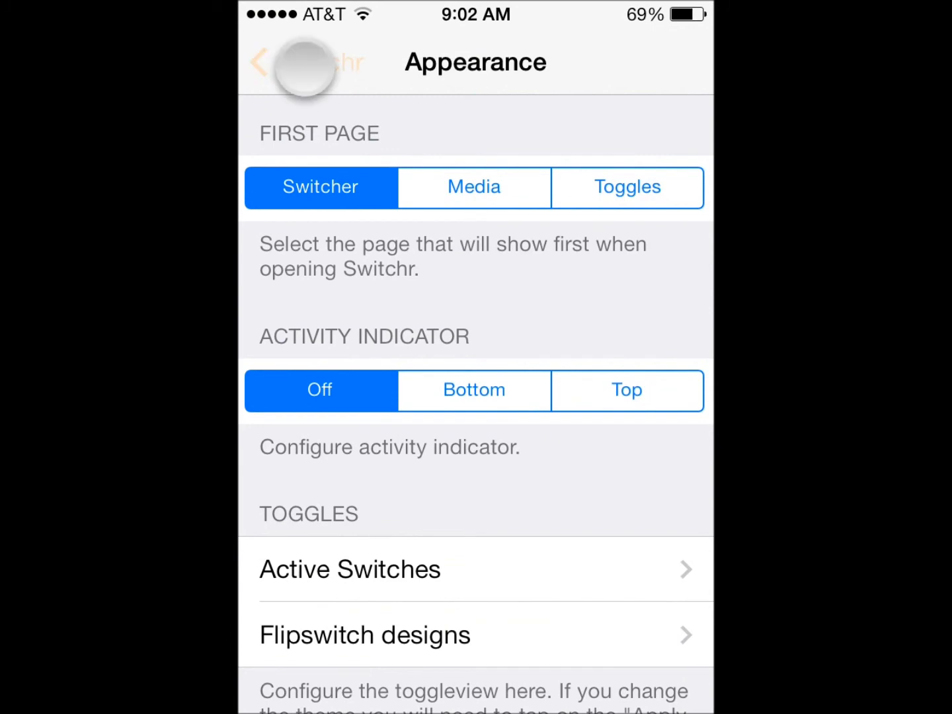
# Step: Return to the Switchr preference pane and scroll through it down to the credits
pyautogui.click(271, 60)
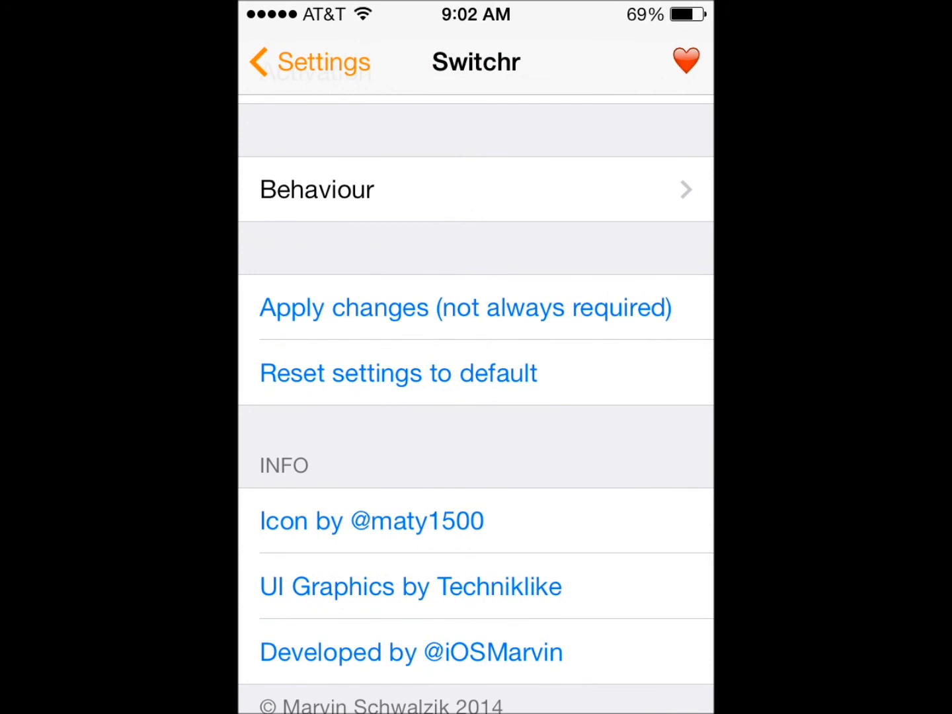
pyautogui.scroll(-3)
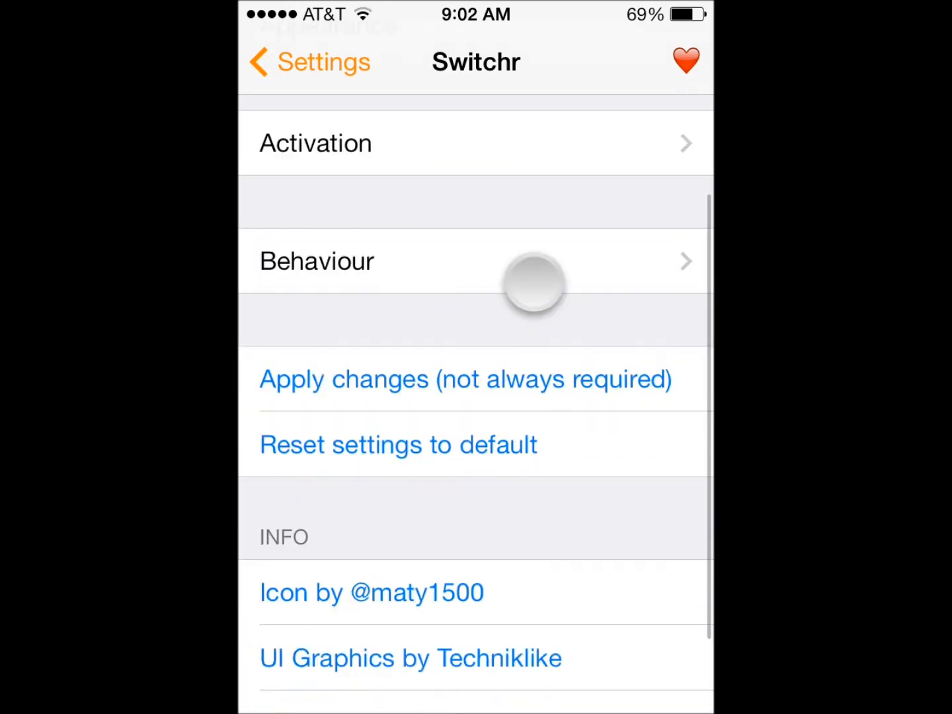
pyautogui.scroll(-3)
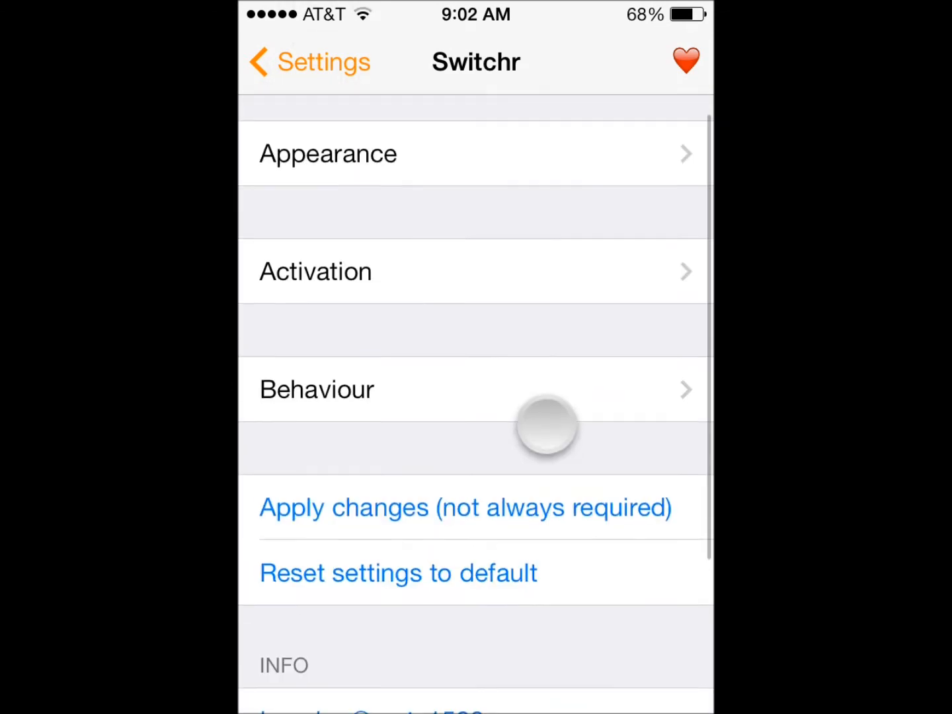